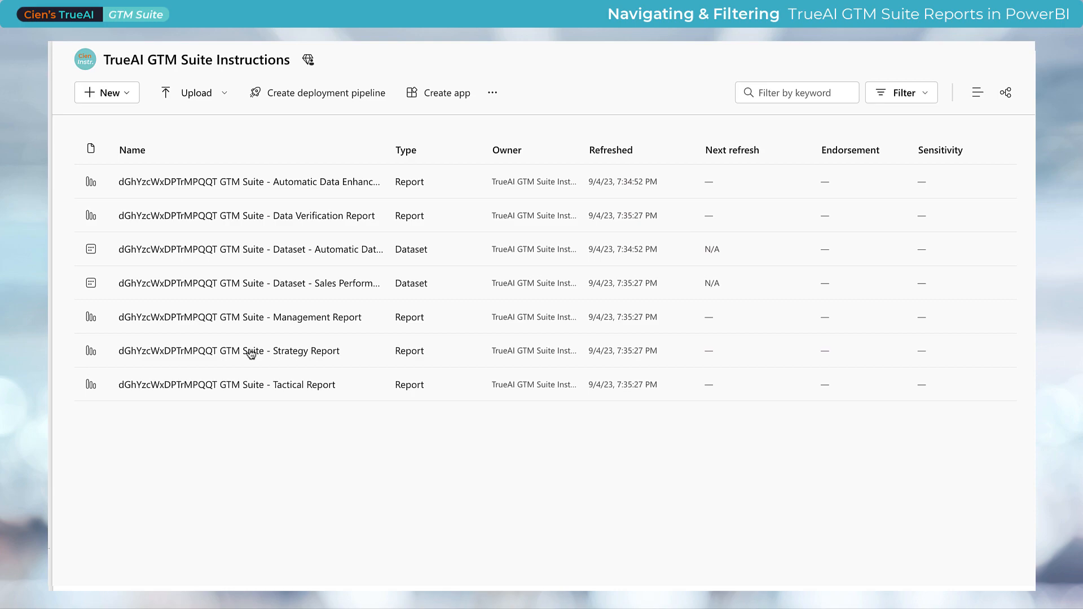
# - Open the GTM Suite Strategy Report from the workspace and browse its Pages pane
pyautogui.click(229, 351)
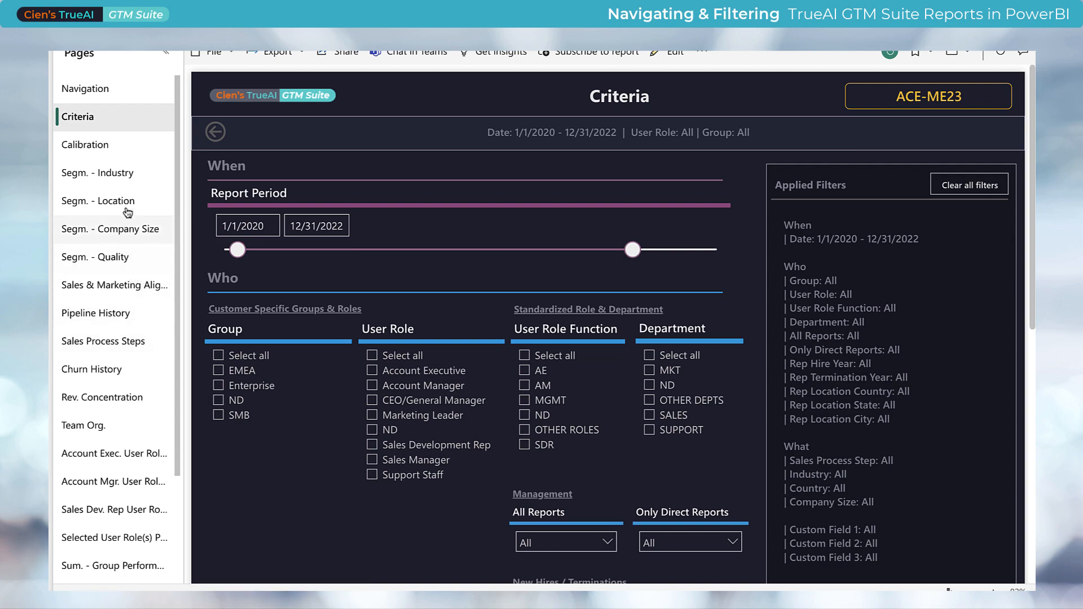
pyautogui.moveTo(93, 227)
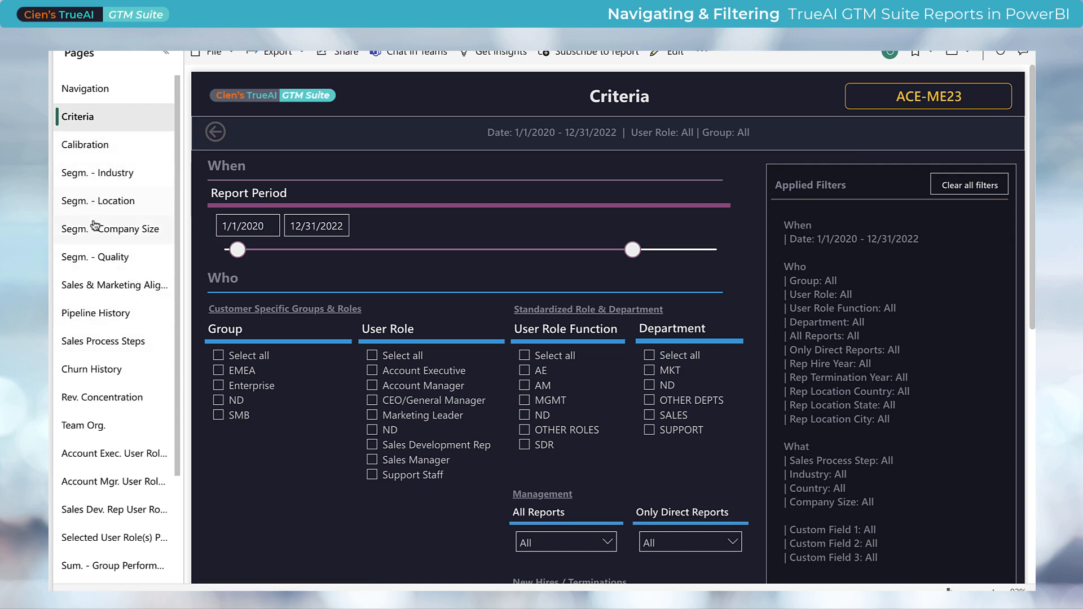
pyautogui.moveTo(95, 312)
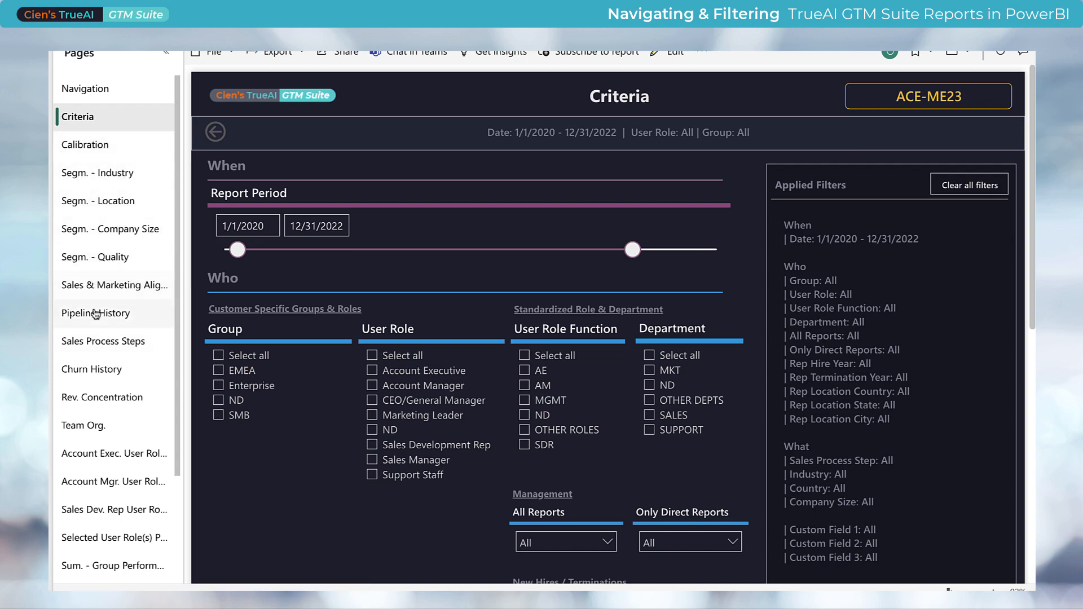
pyautogui.scroll(-3)
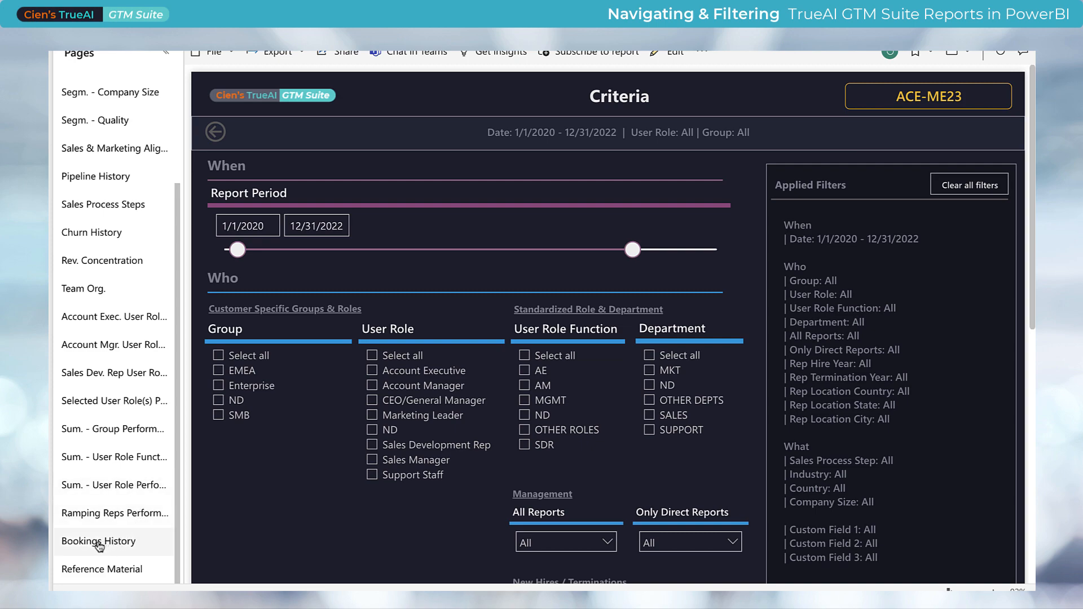
pyautogui.moveTo(92, 232)
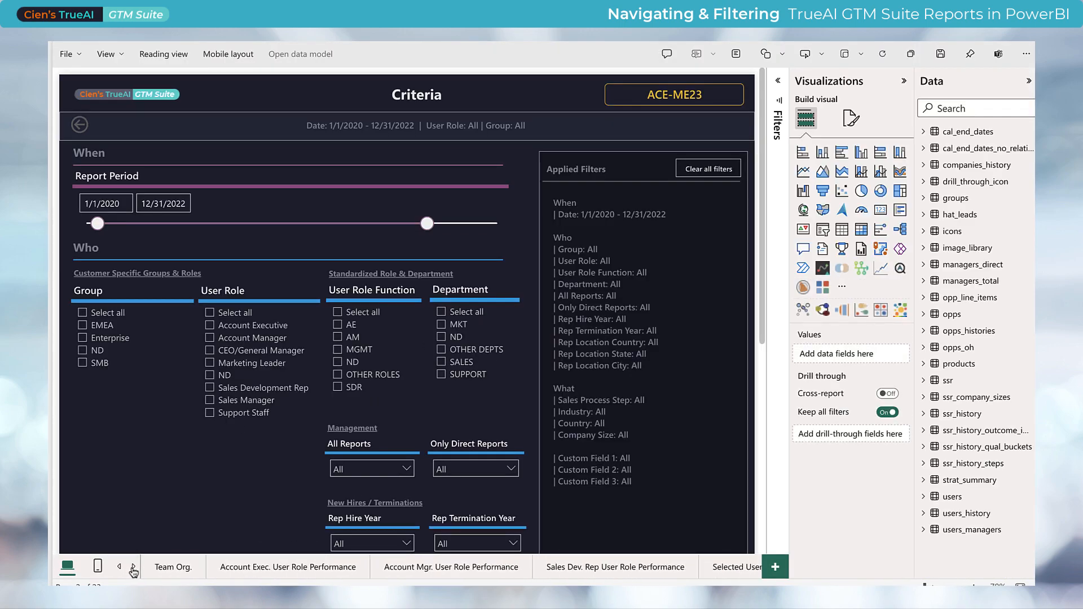
# - Exit editing so the Criteria page shows in reading view
pyautogui.click(133, 566)
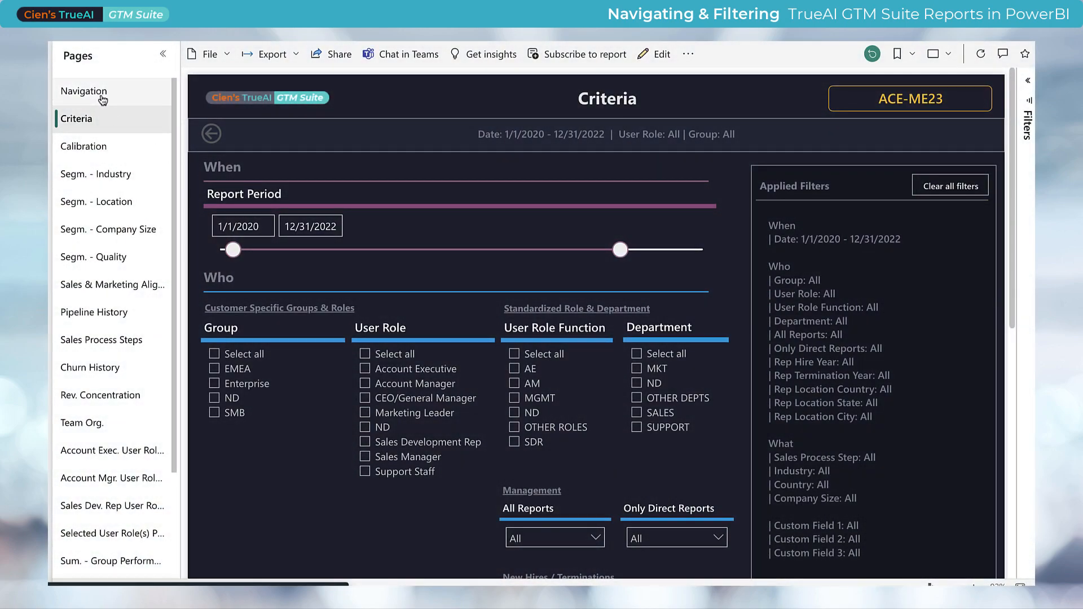
# - View the report's Navigation page and scroll through it
pyautogui.click(83, 90)
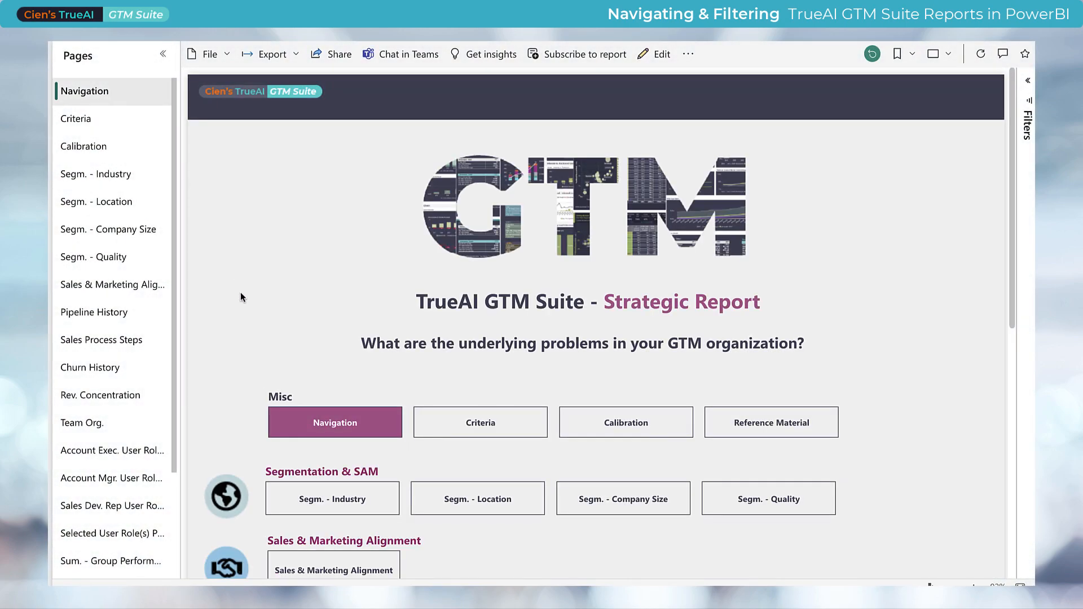
pyautogui.scroll(-3)
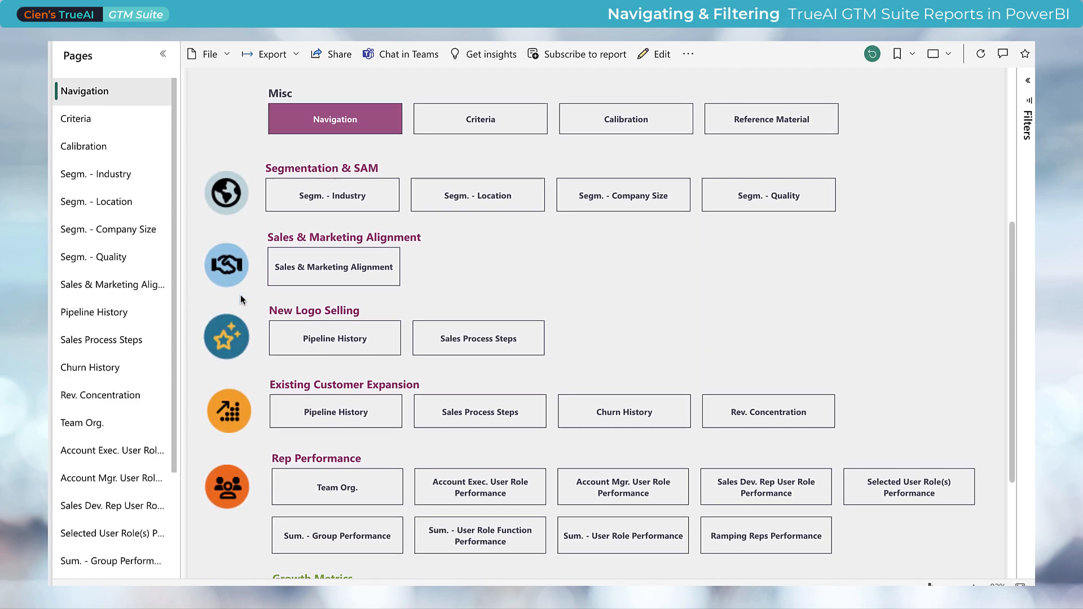
pyautogui.scroll(-3)
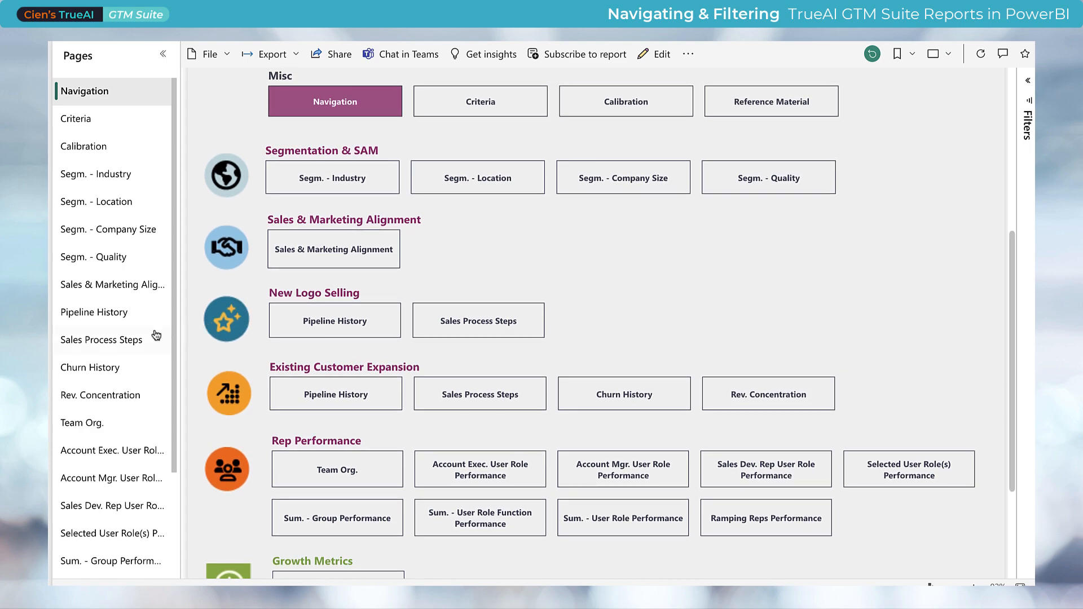
pyautogui.moveTo(229, 394)
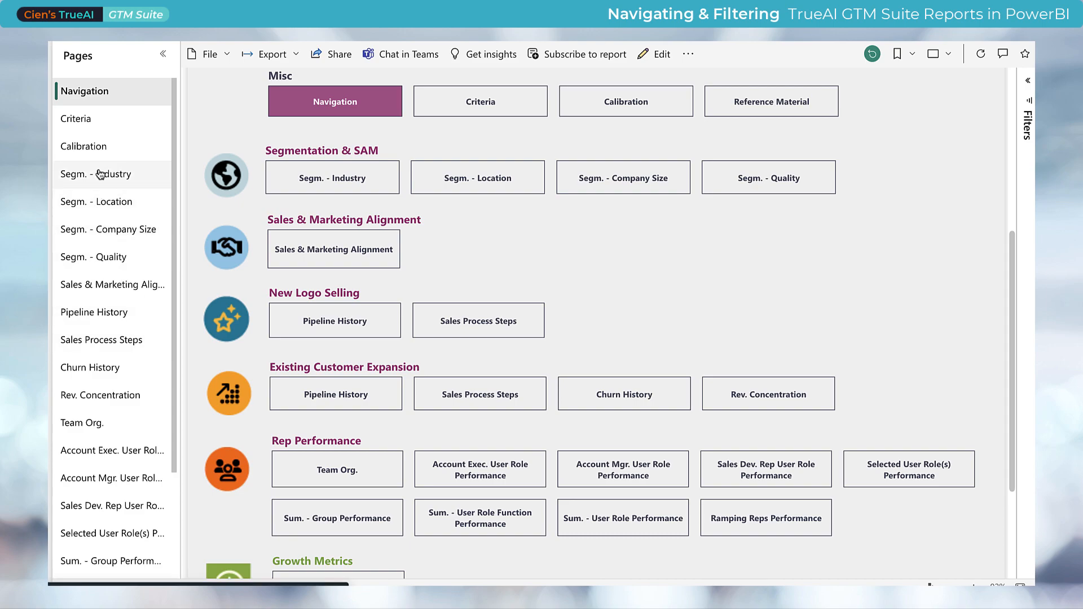
# - Visit the Segm. - Industry page, then move on to Pipeline History
pyautogui.click(96, 173)
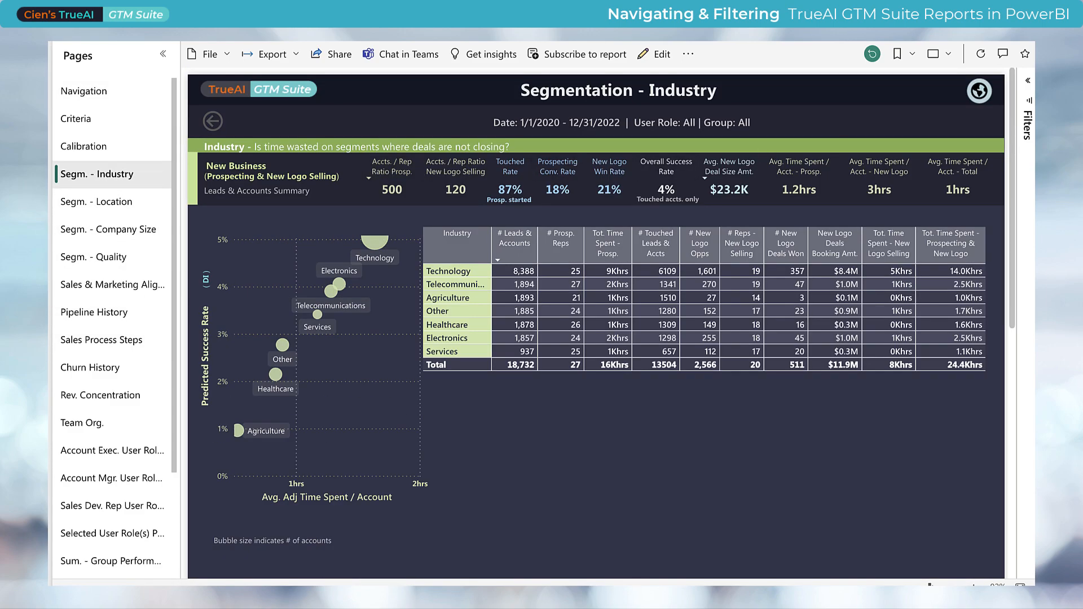
pyautogui.moveTo(379, 285)
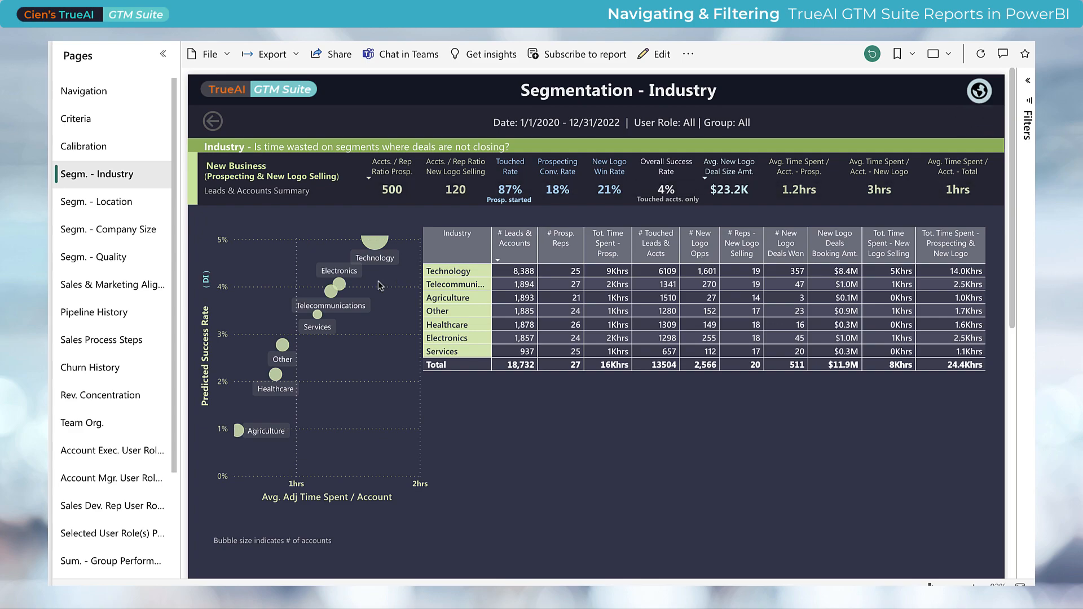
pyautogui.click(94, 312)
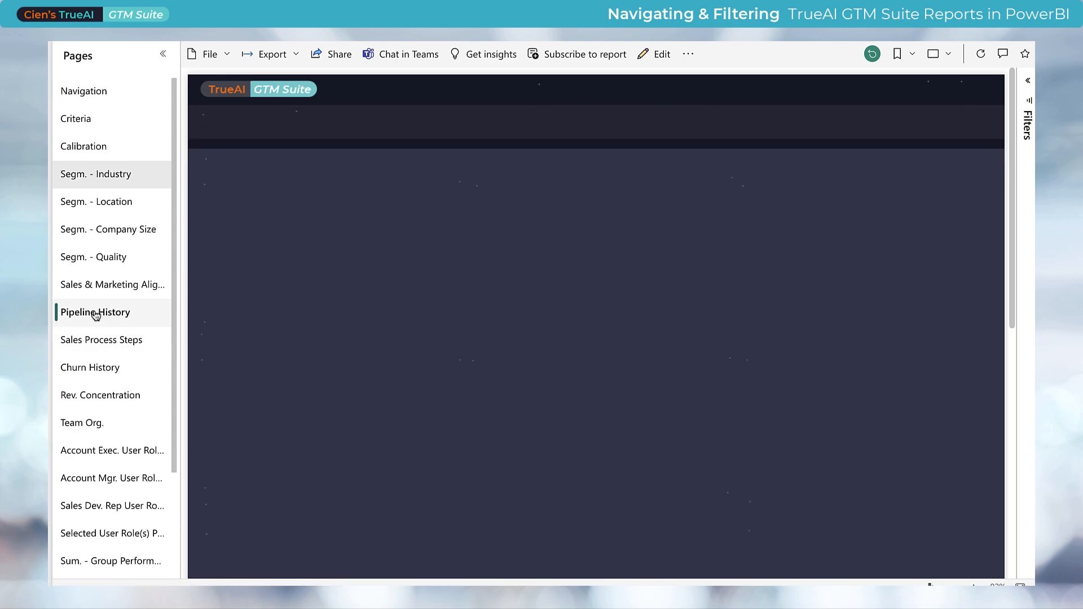
# - Return to the Criteria page with filters cleared, period 11/30/2019–8/21/2023
pyautogui.click(95, 312)
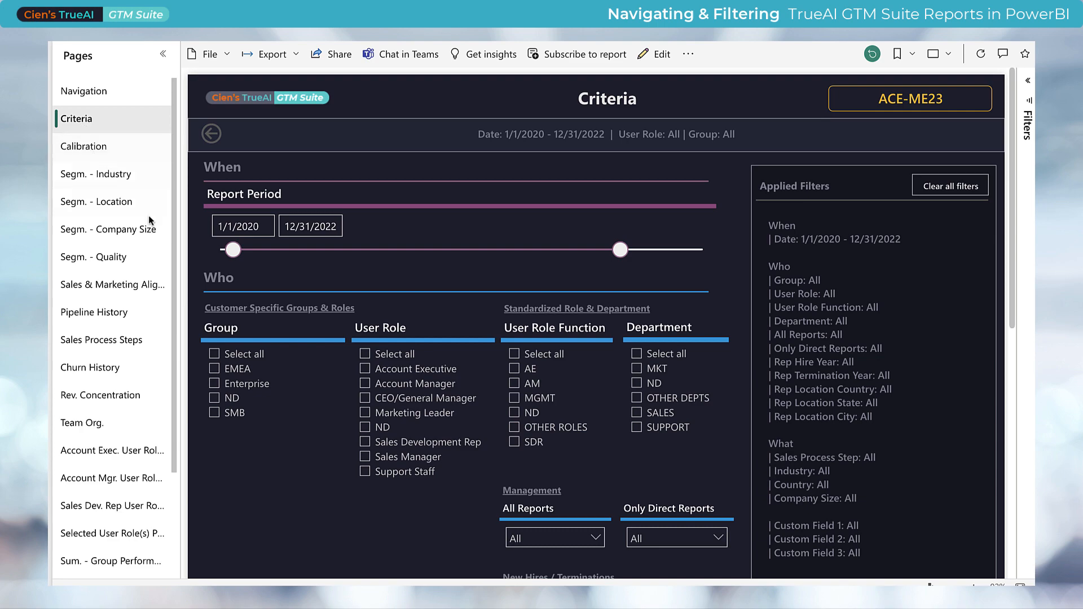
pyautogui.moveTo(349, 387)
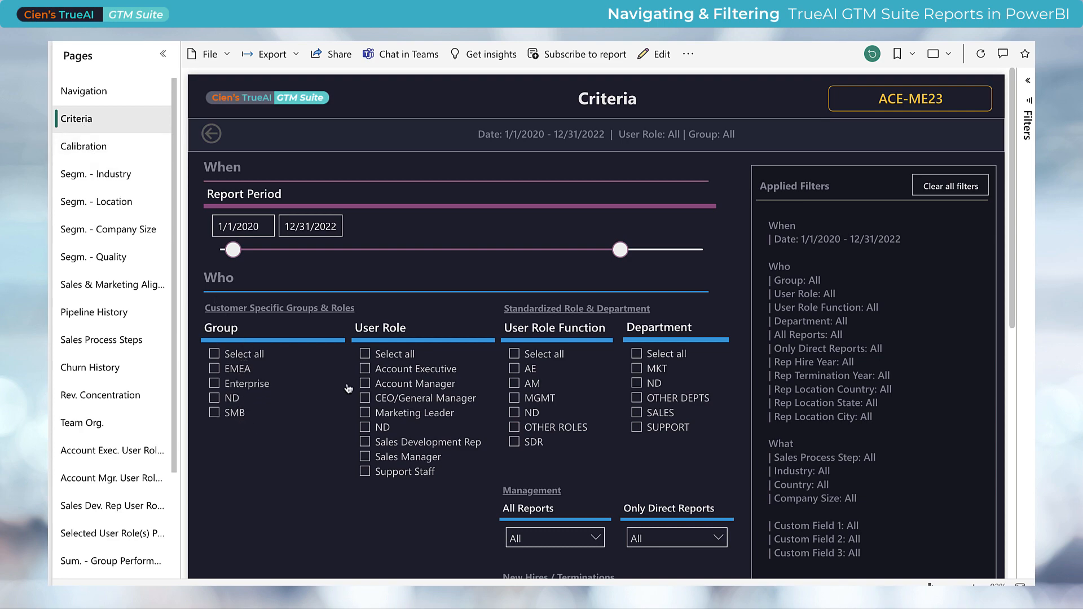
pyautogui.moveTo(530, 383)
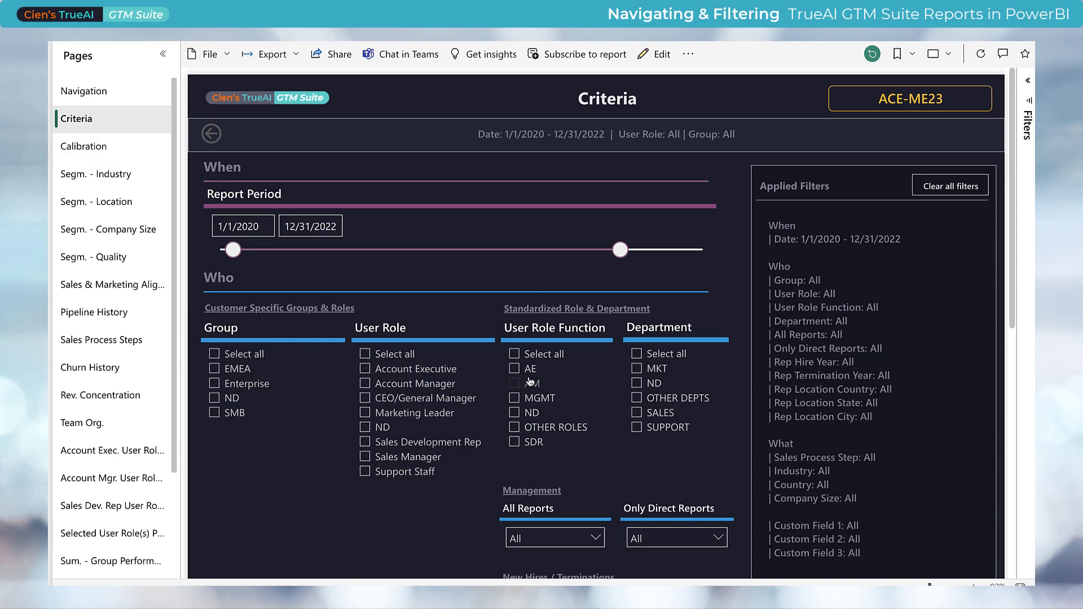
pyautogui.scroll(-3)
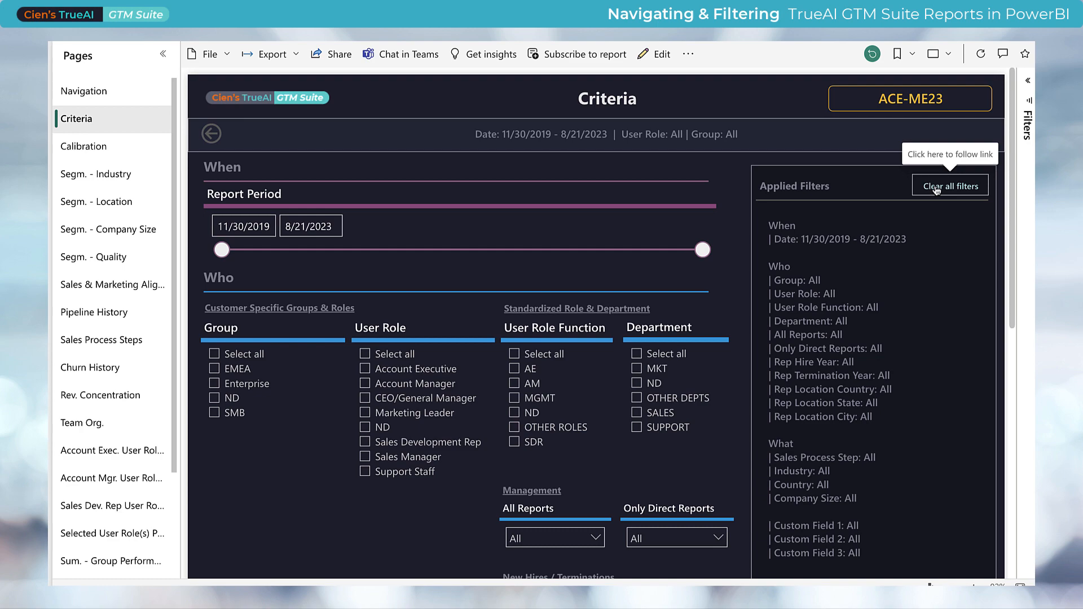
pyautogui.moveTo(920, 235)
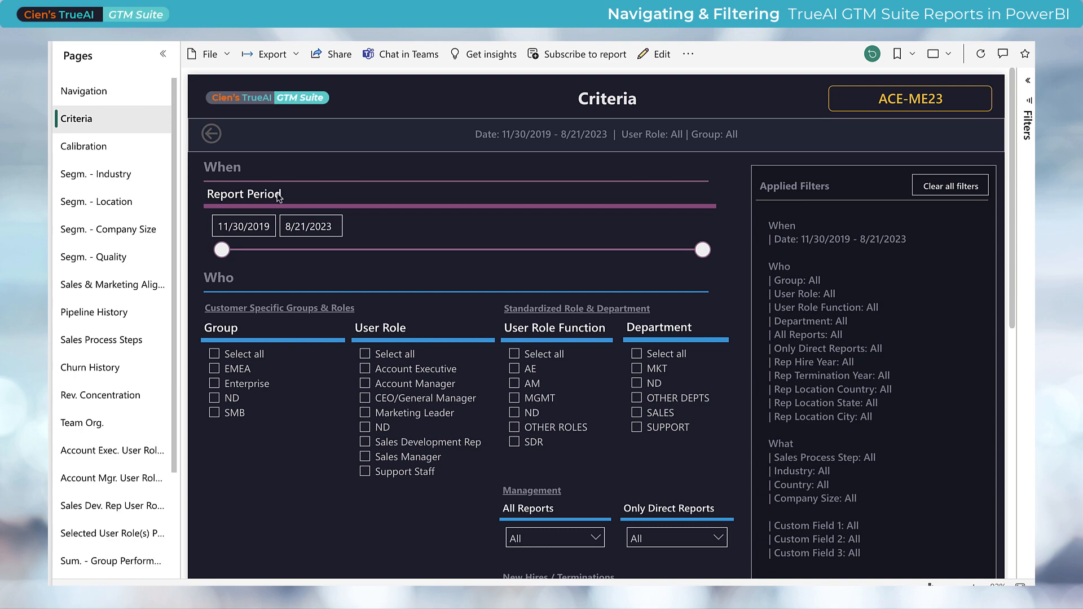
# - Set the report period end date to 12/31/2022 via the calendar picker
pyautogui.click(311, 226)
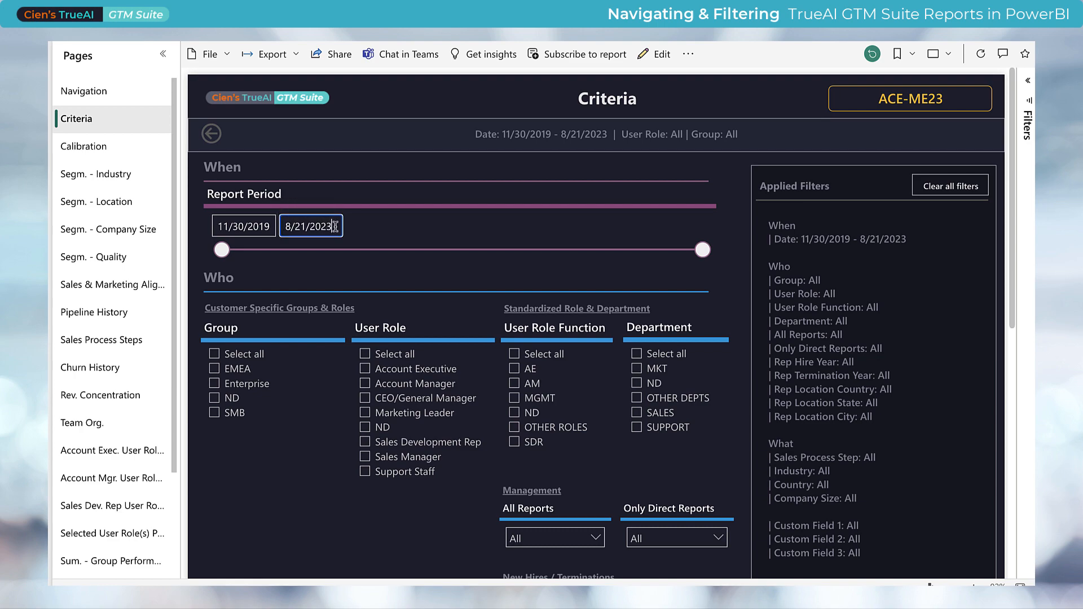
pyautogui.click(312, 225)
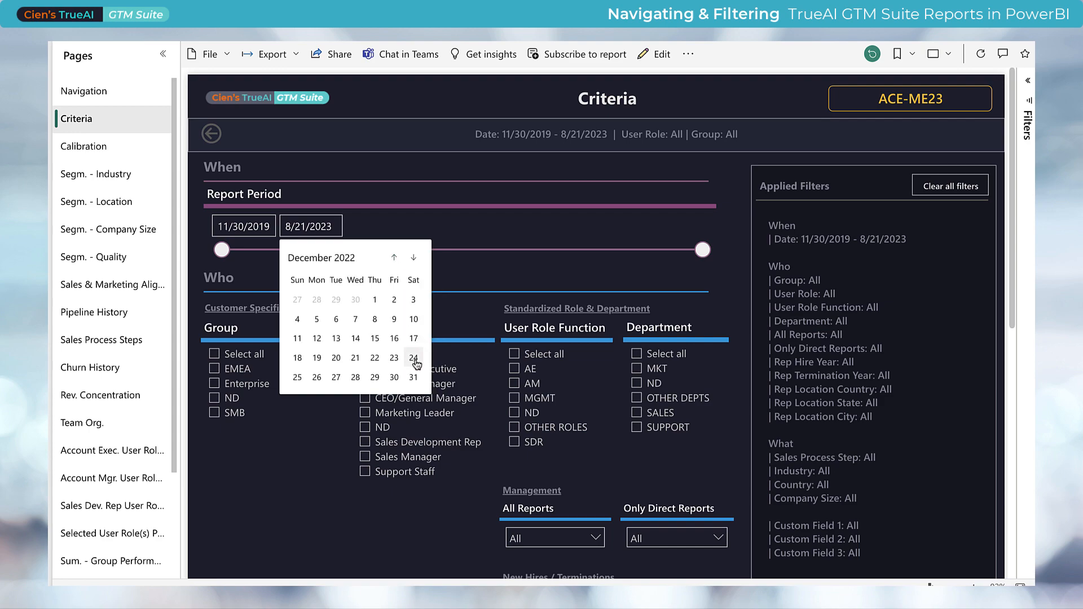
pyautogui.moveTo(413, 380)
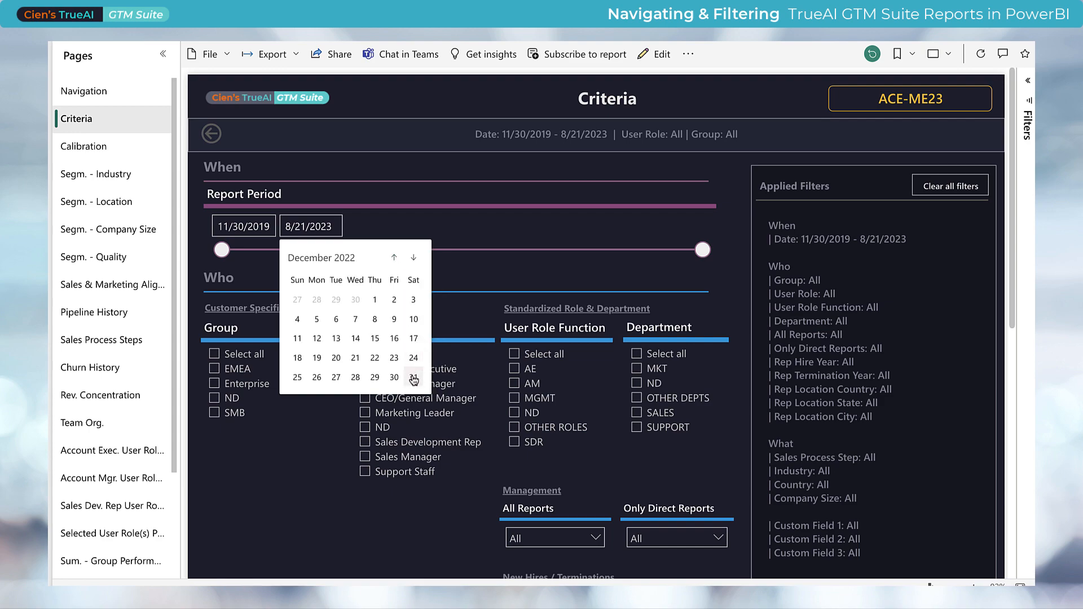
pyautogui.click(413, 377)
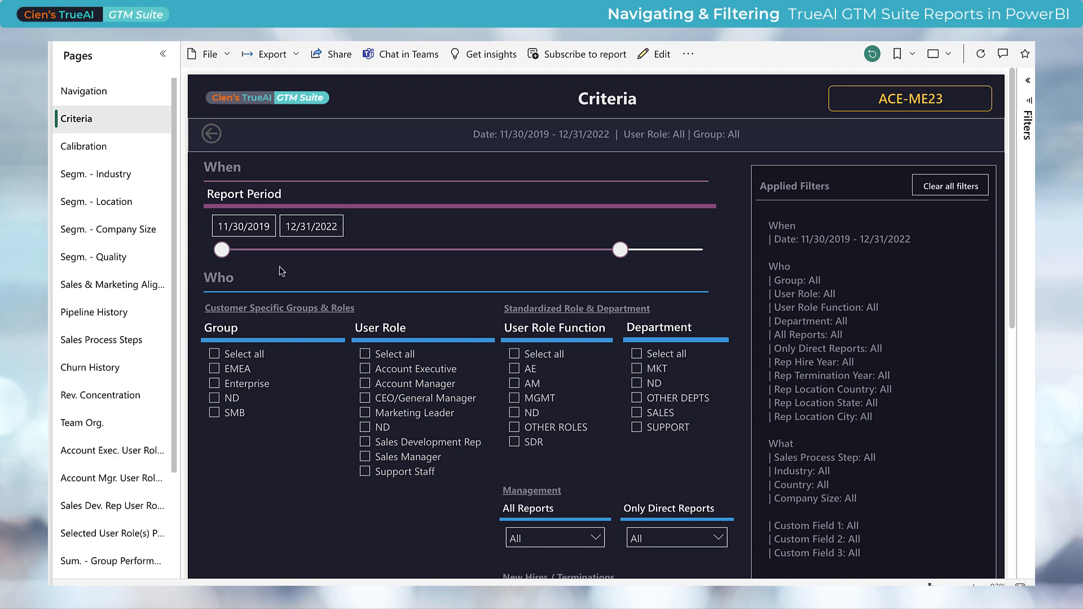
pyautogui.moveTo(87, 397)
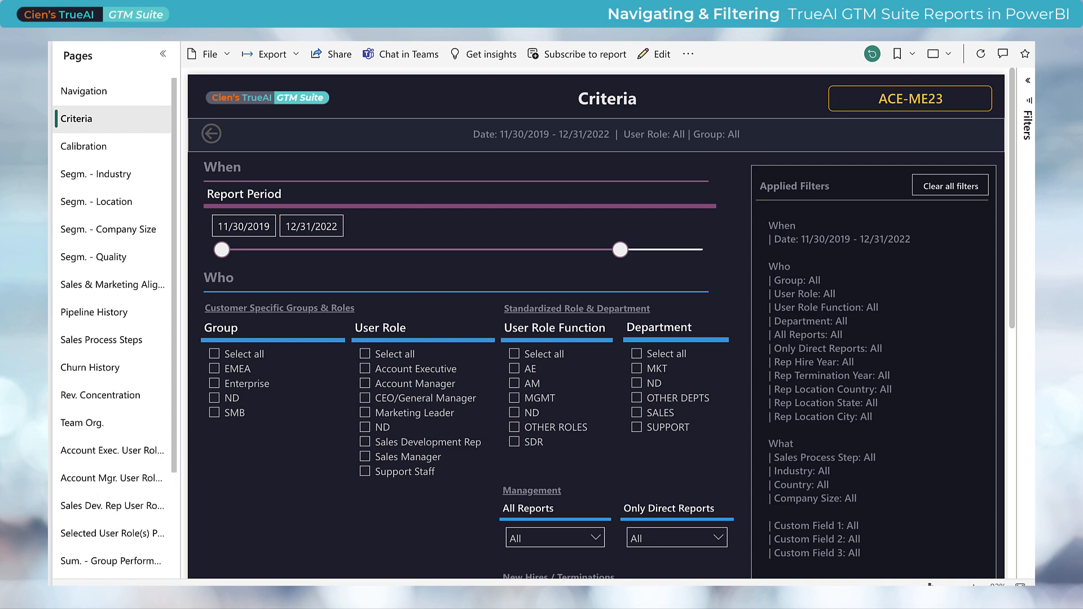
pyautogui.scroll(-3)
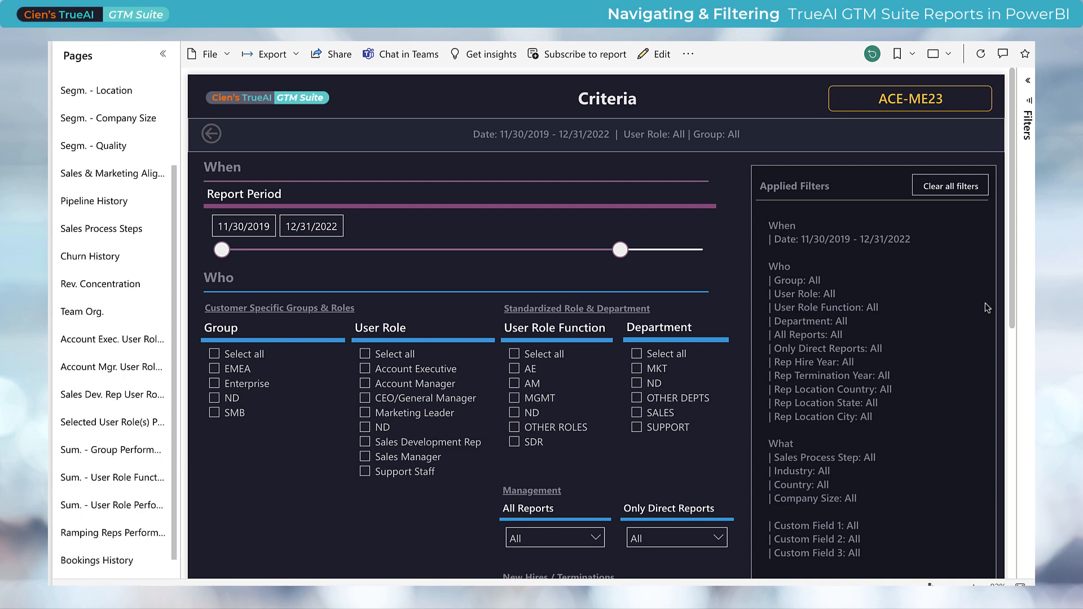
pyautogui.moveTo(487, 301)
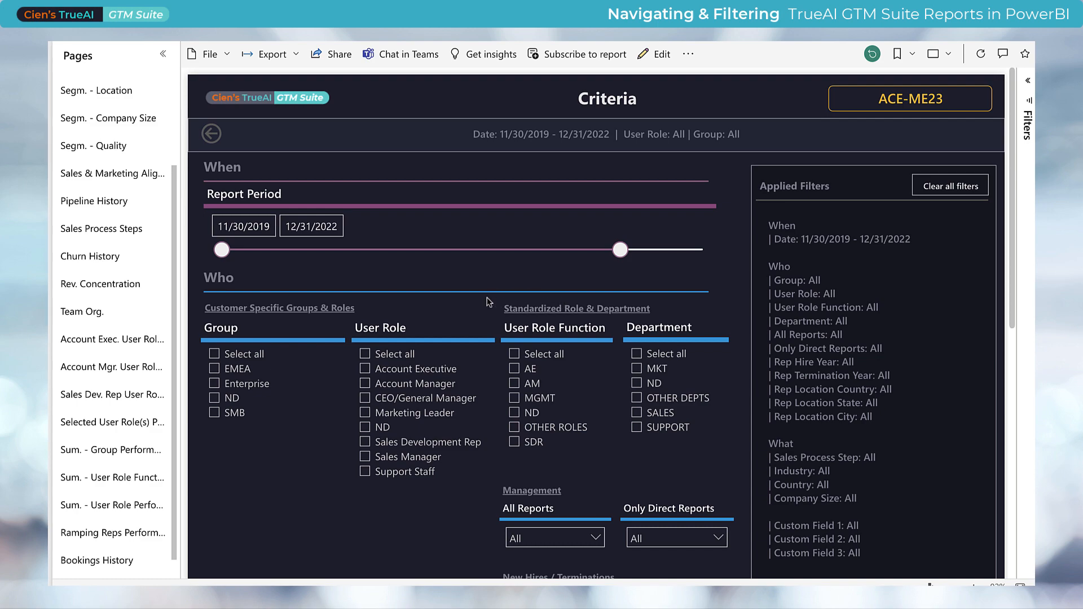
pyautogui.moveTo(380, 304)
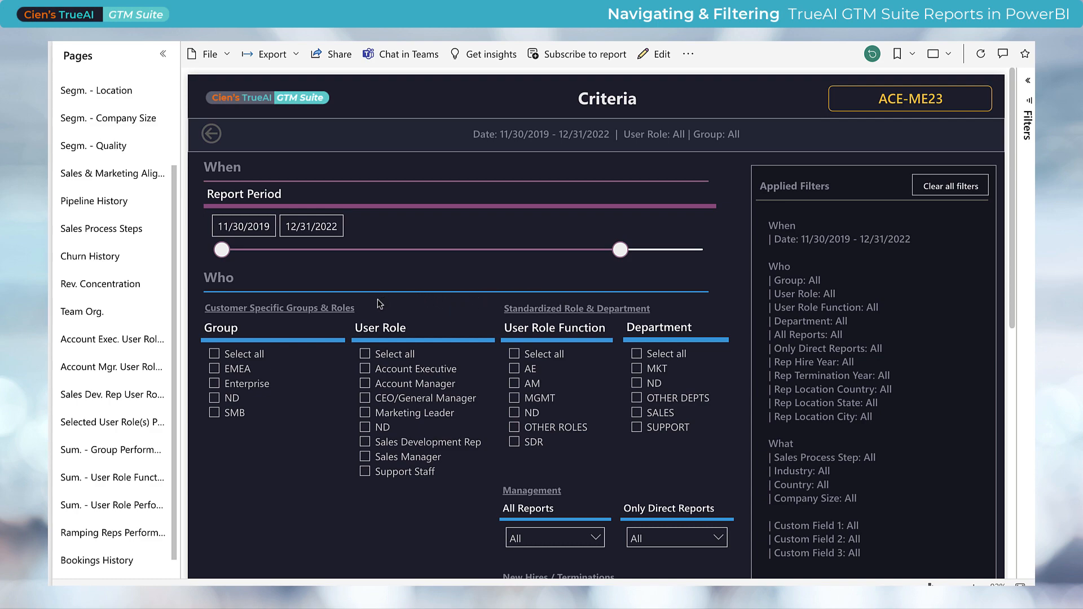
pyautogui.moveTo(257, 384)
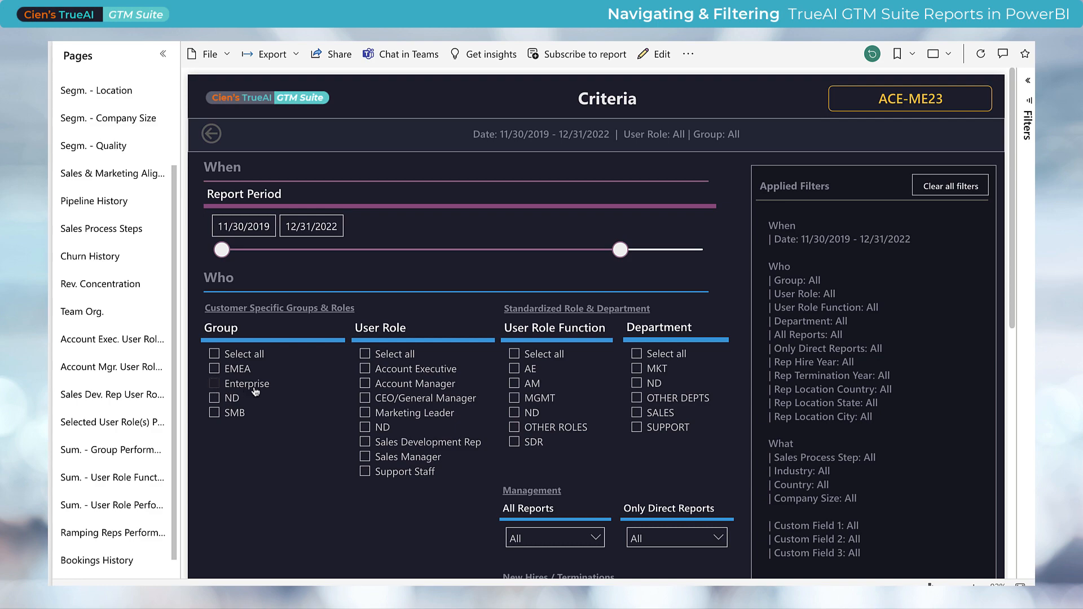
# - Check Enterprise under Group and Account Executive under User Role, confirming in Applied Filters
pyautogui.click(215, 383)
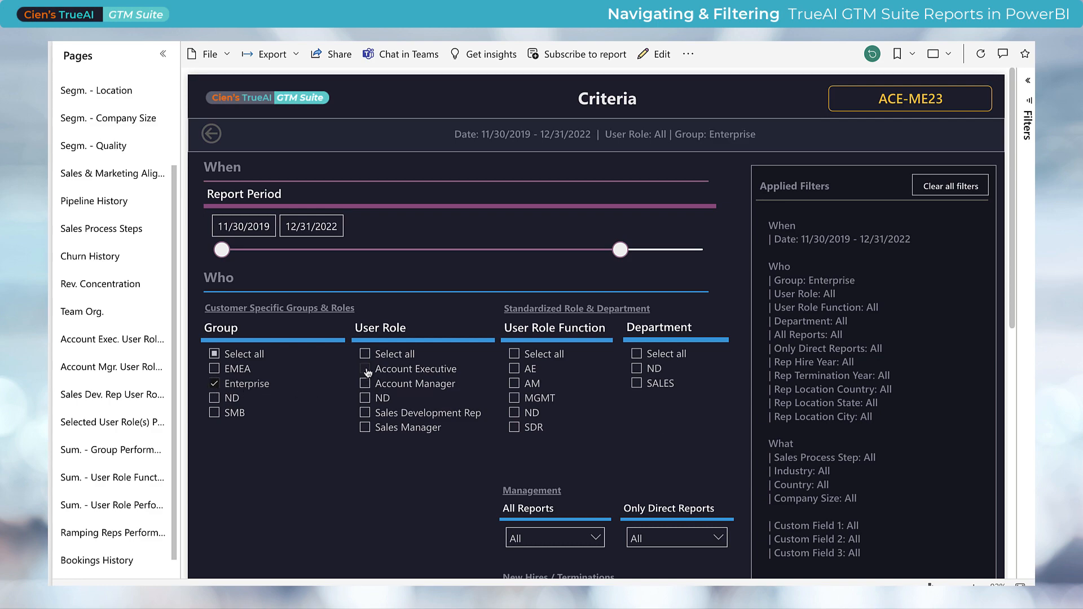
pyautogui.click(365, 369)
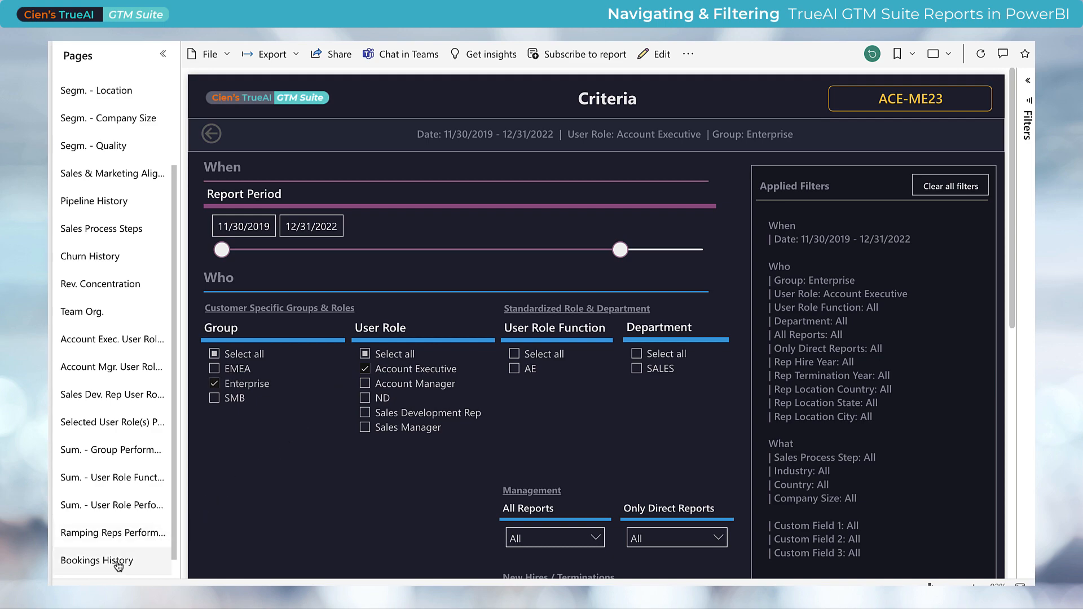
pyautogui.click(97, 561)
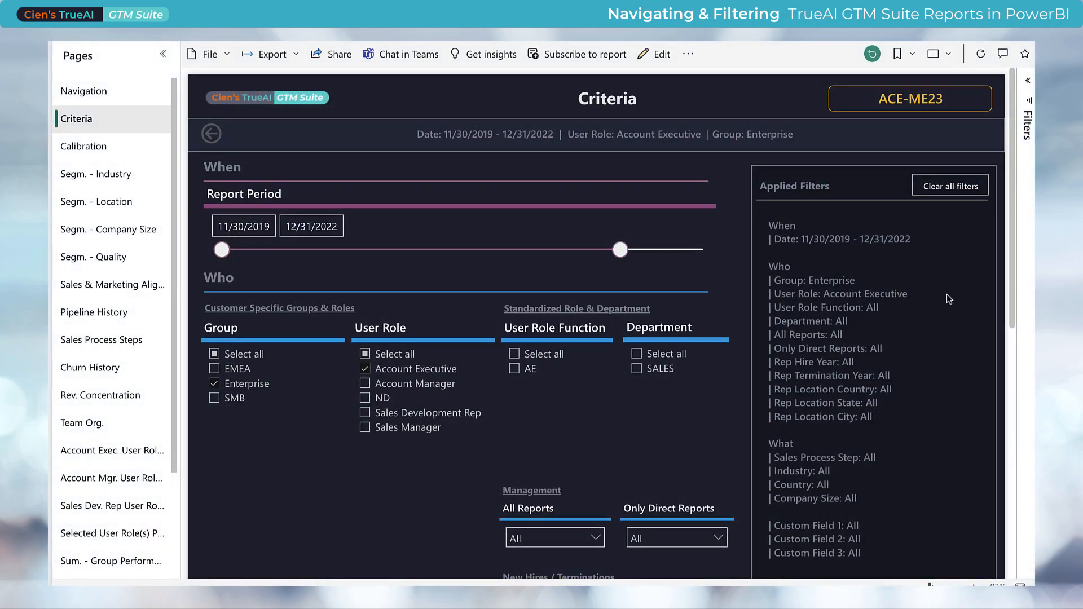
pyautogui.scroll(-3)
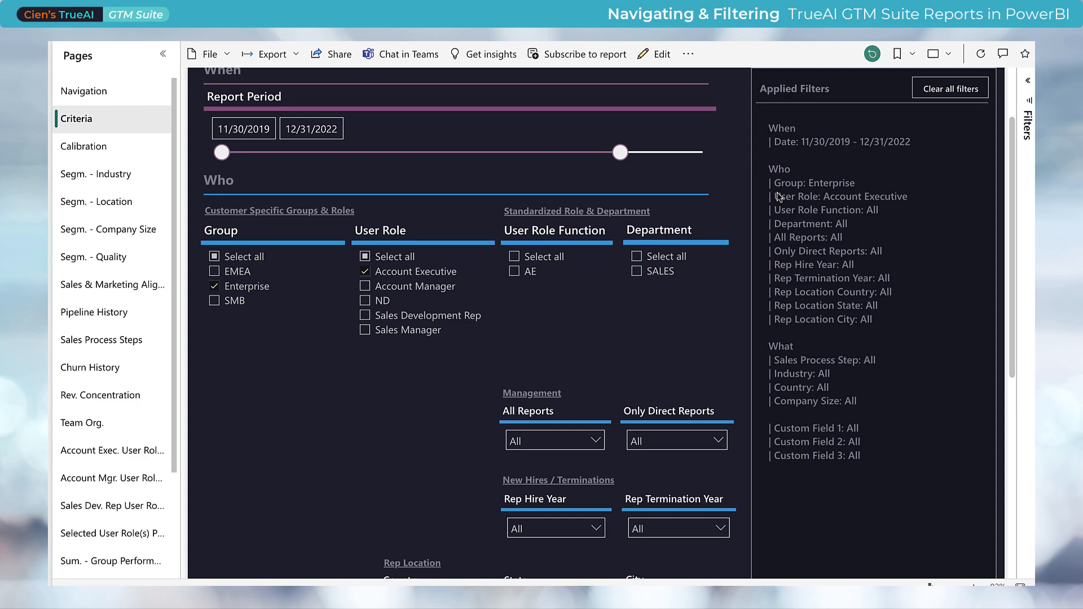
pyautogui.moveTo(838, 201)
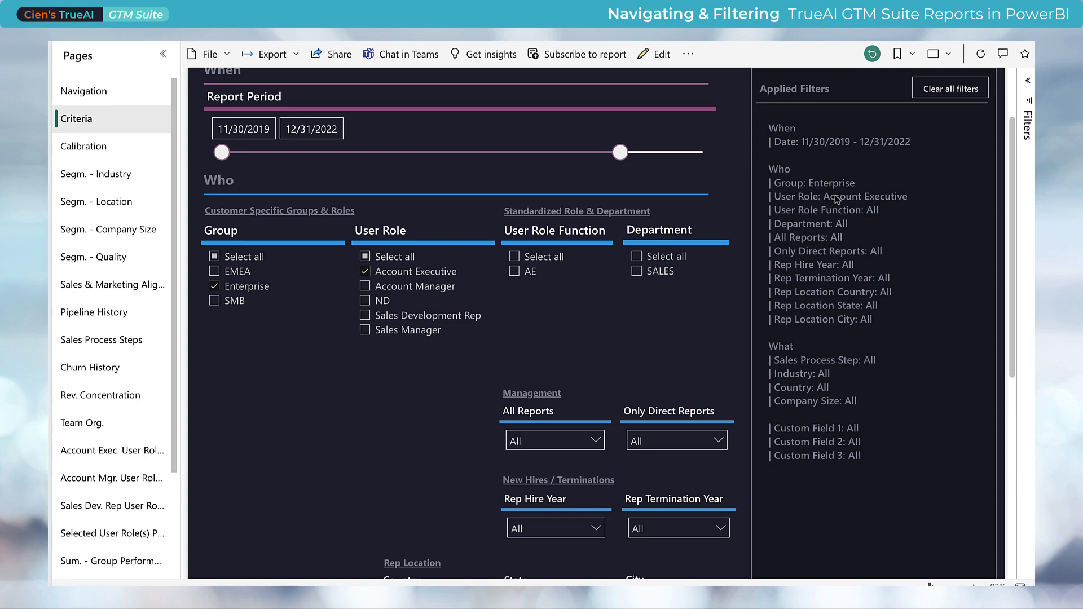
pyautogui.moveTo(839, 275)
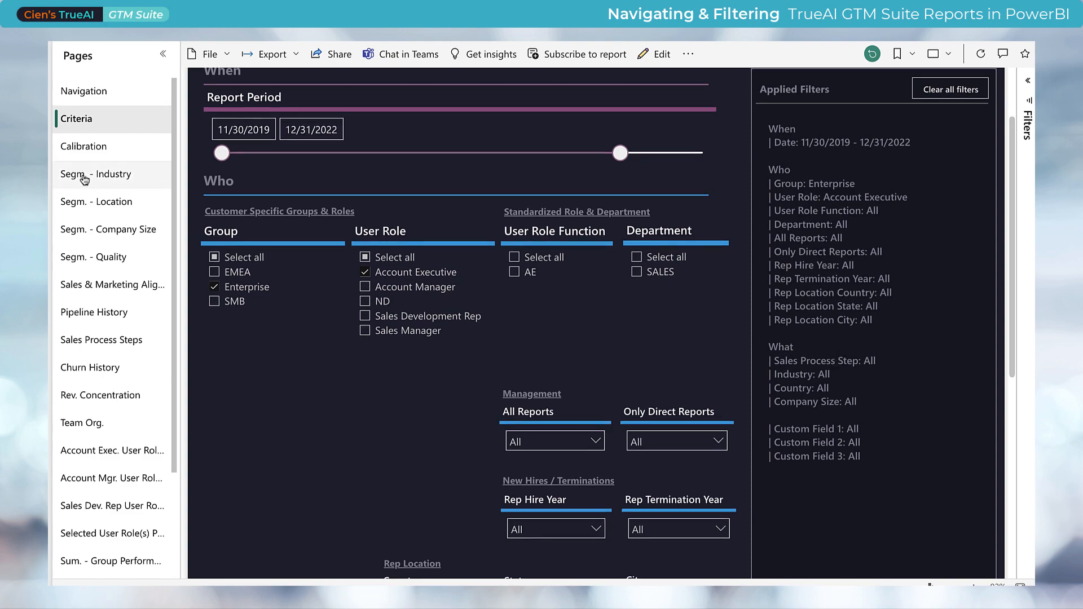
# - Open the Segm. - Industry page for the filtered Enterprise Account Executives
pyautogui.click(97, 173)
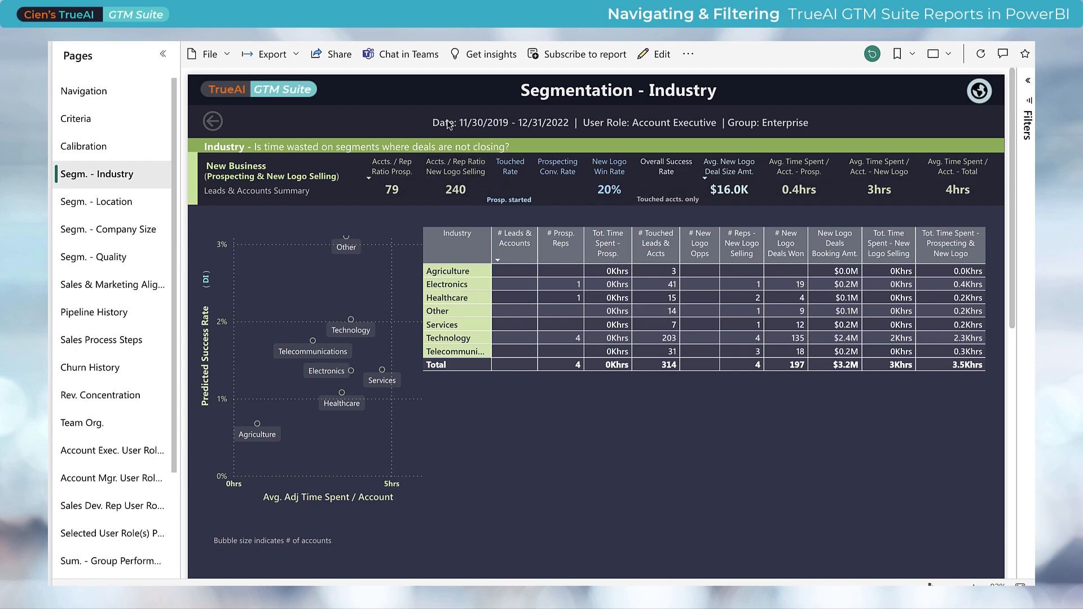
pyautogui.moveTo(713, 125)
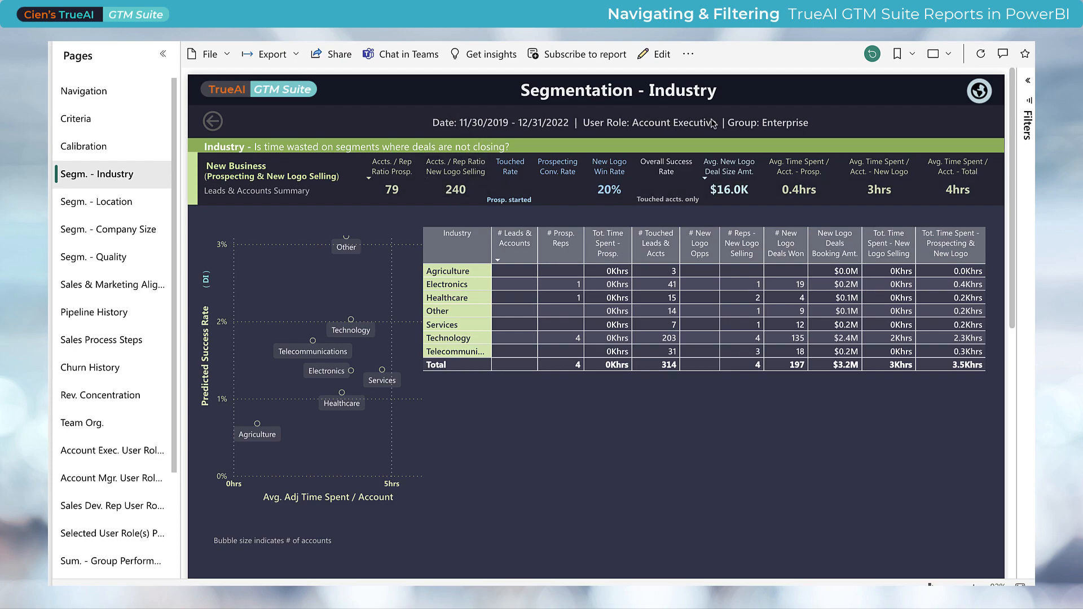
pyautogui.click(97, 174)
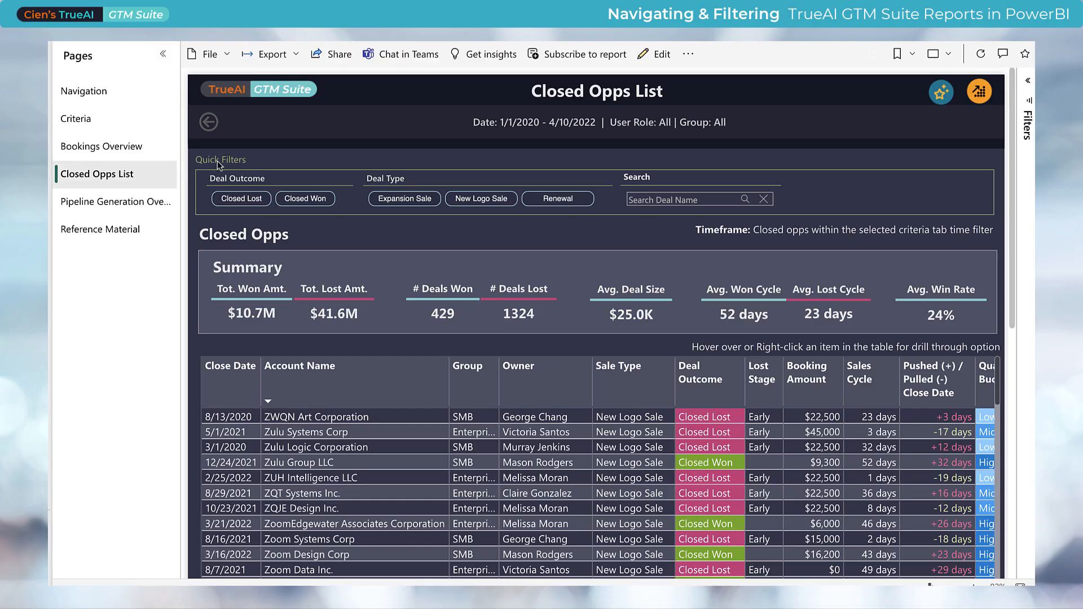
pyautogui.moveTo(304, 198)
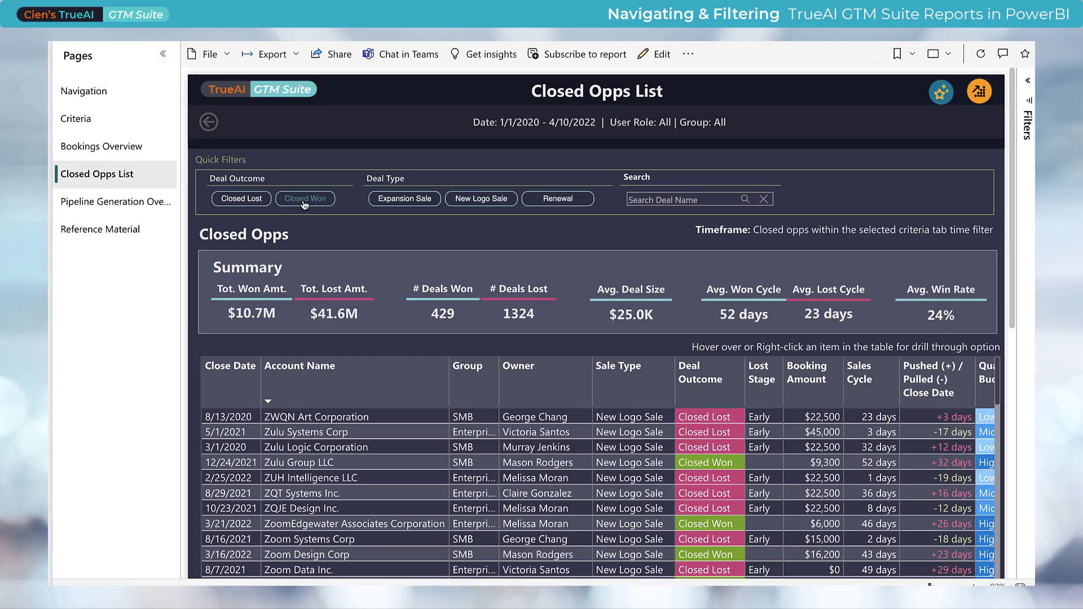
# - Apply the Closed Won and New Logo Sale quick filters on Closed Opps List
pyautogui.click(304, 199)
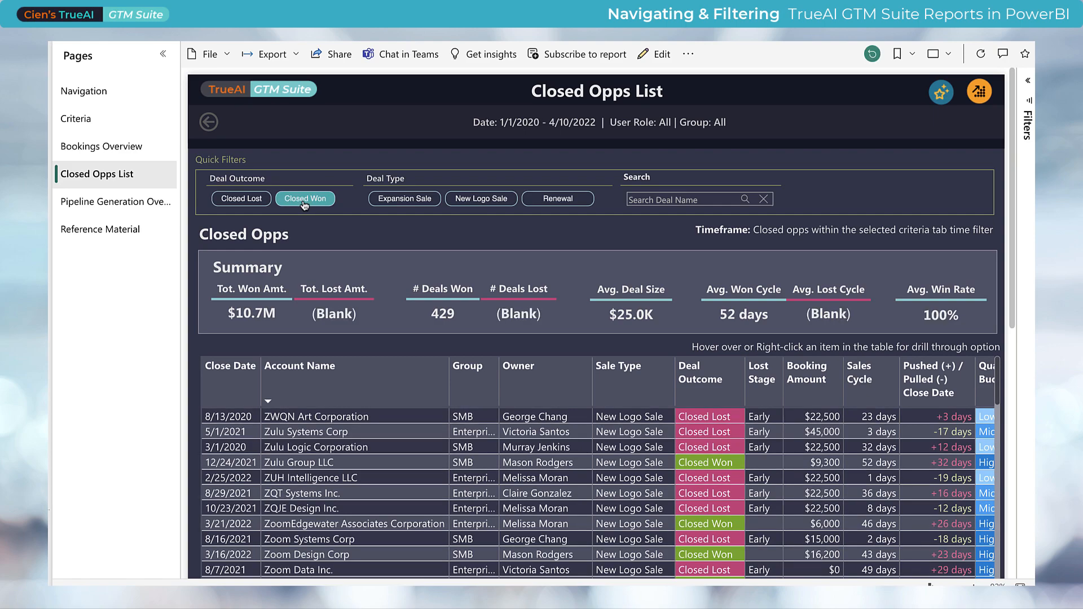
pyautogui.click(304, 199)
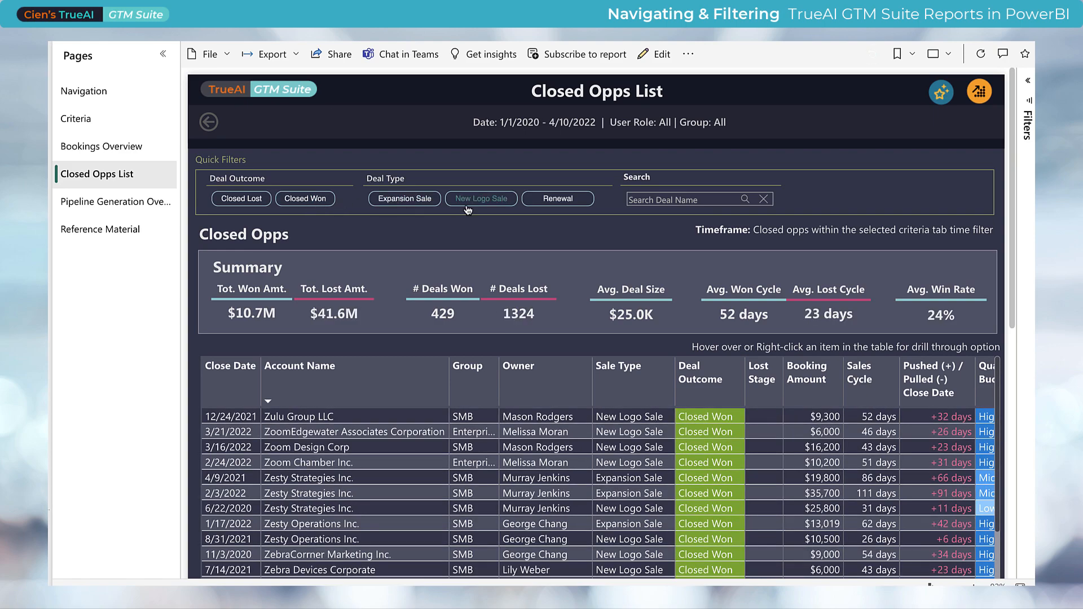
pyautogui.click(480, 199)
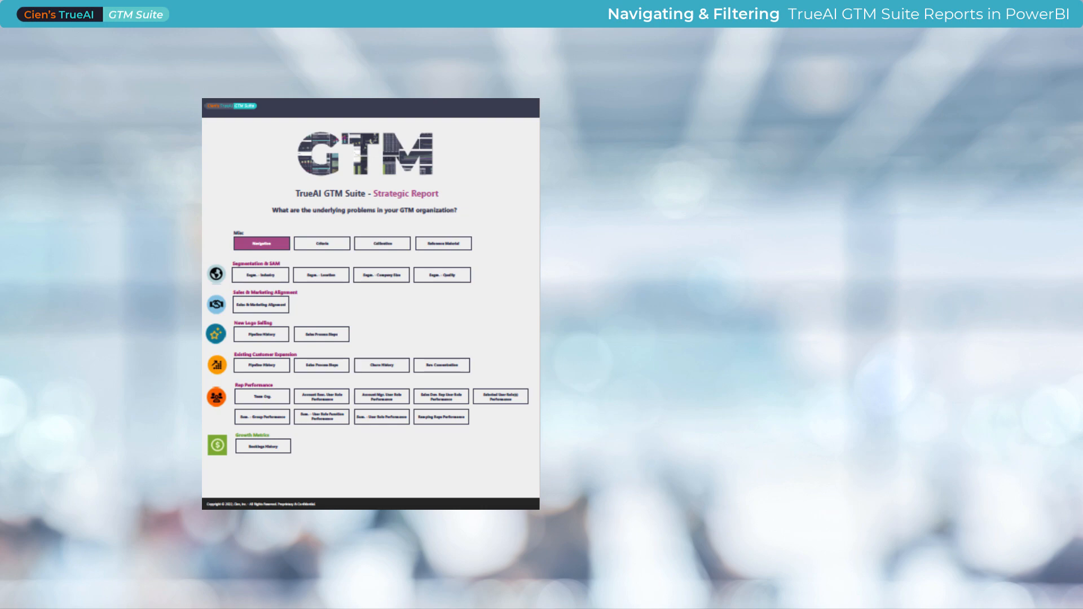
pyautogui.click(321, 243)
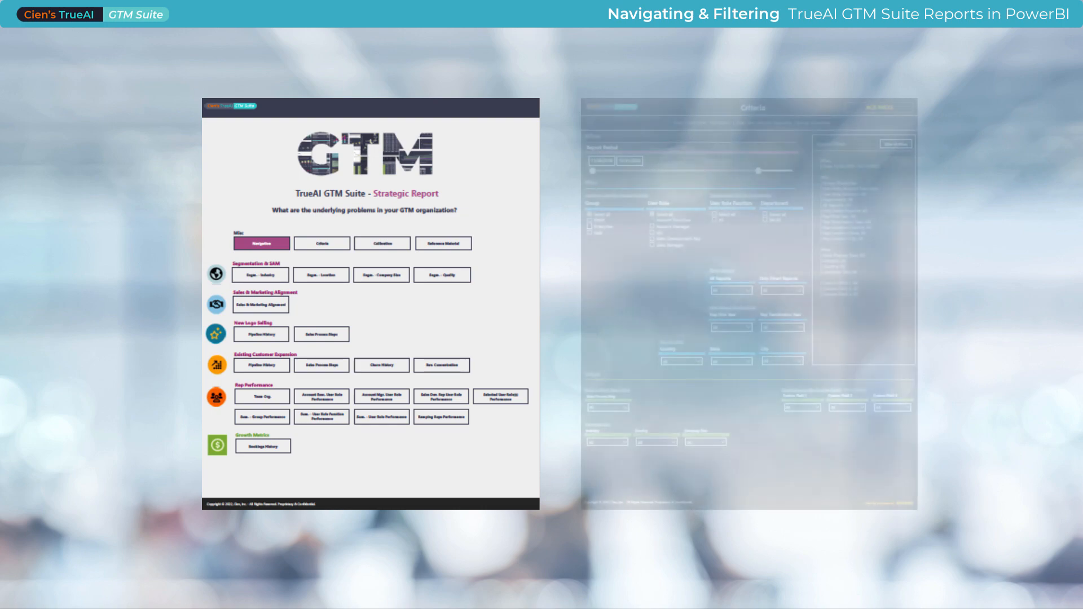